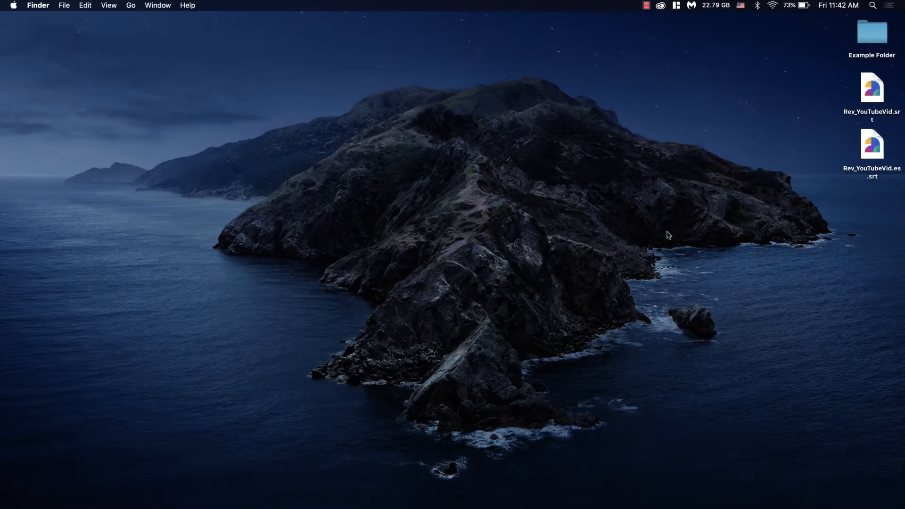
Step: Open Example Folder in Finder and launch REV_ExampleVideo.mp4, which plays in VLC
click(869, 34)
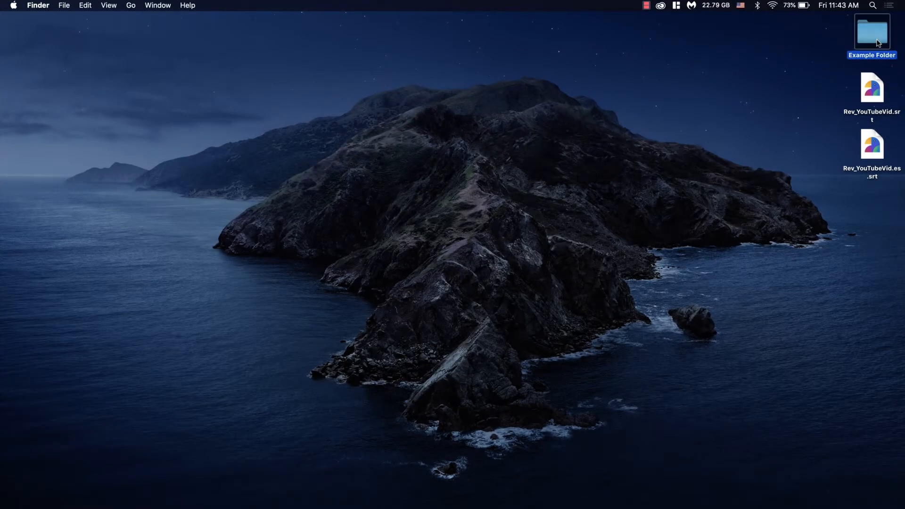
double_click(867, 34)
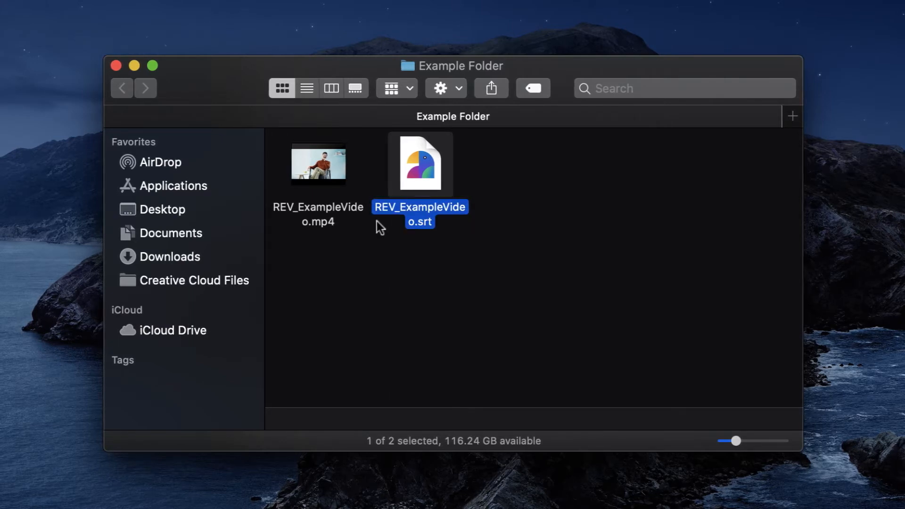
right_click(318, 164)
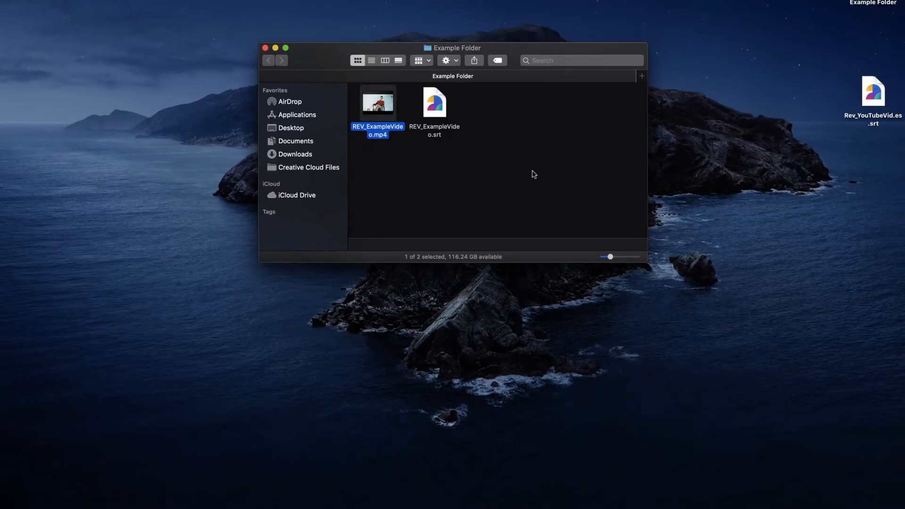
double_click(377, 103)
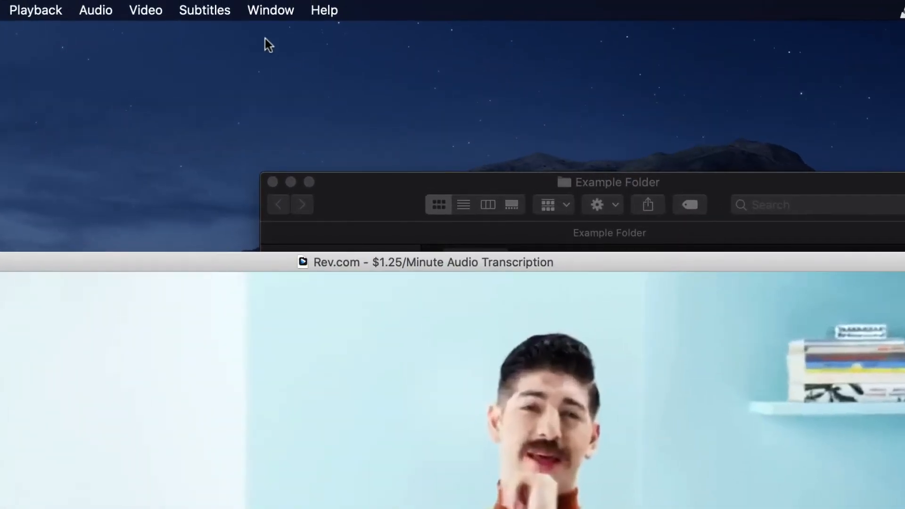
Step: Switch the subtitle track to Track 2 - [Spanish] from the Subtitles menu
click(203, 9)
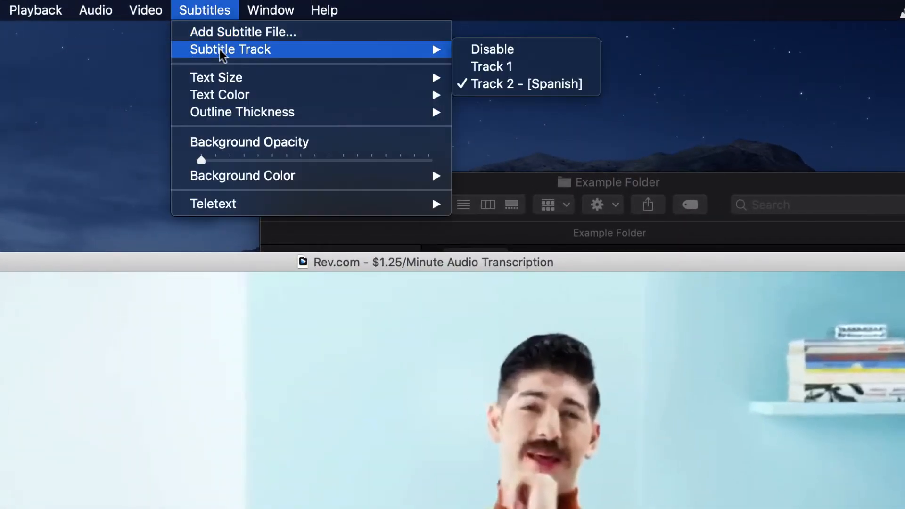
mouse_move(523, 86)
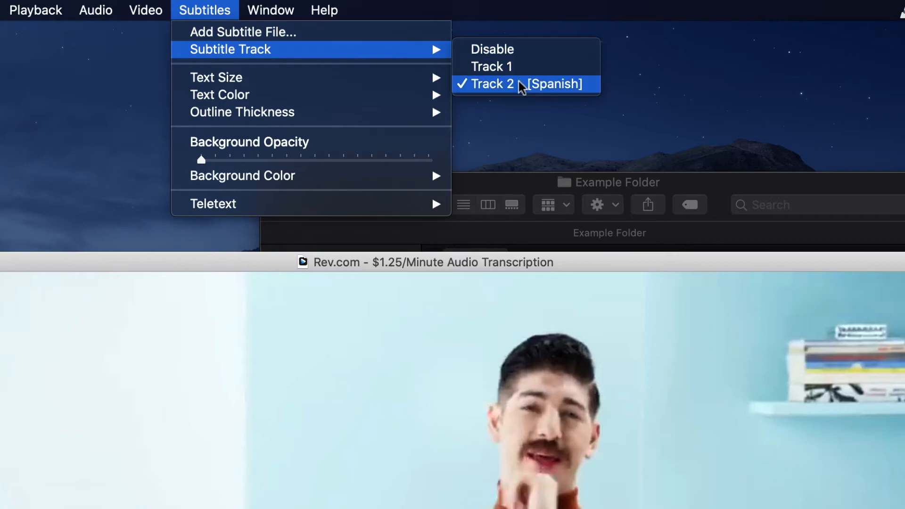
click(516, 84)
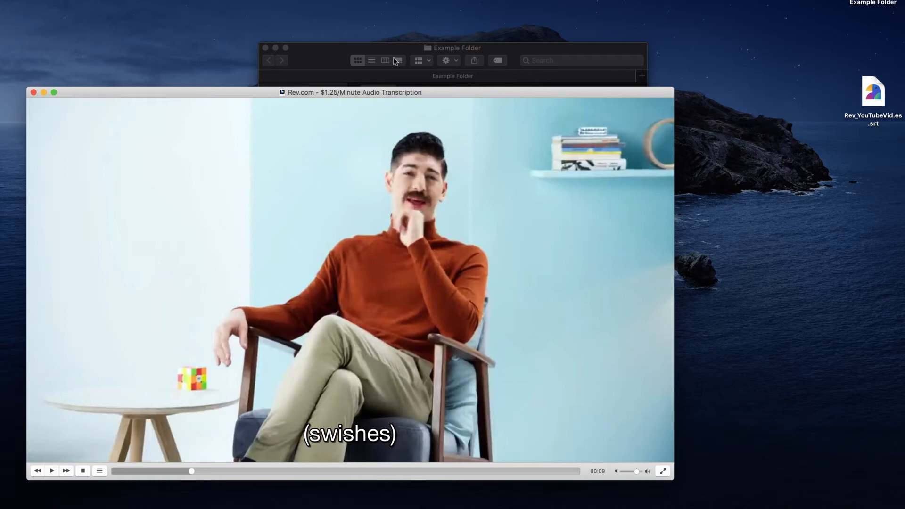
Step: Add the external subtitle file Rev_YouTubeVid.es.srt from the Desktop to the video
click(204, 9)
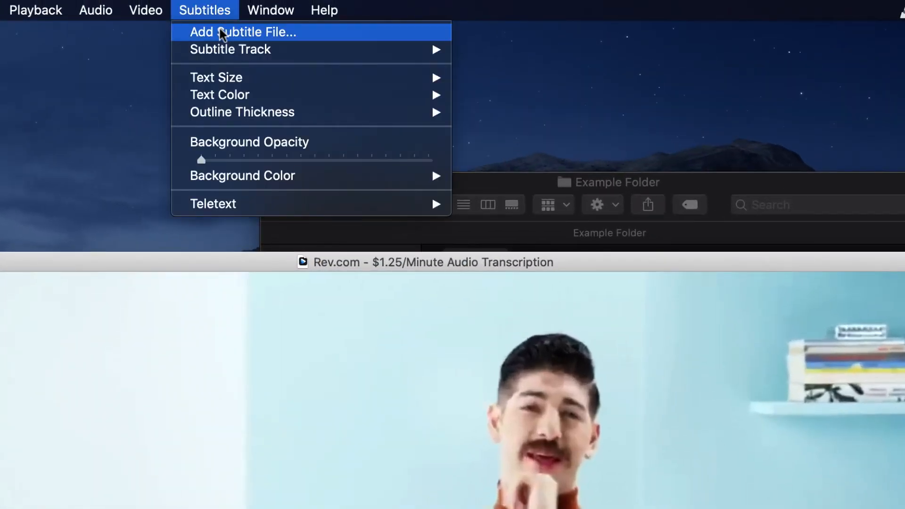
click(239, 32)
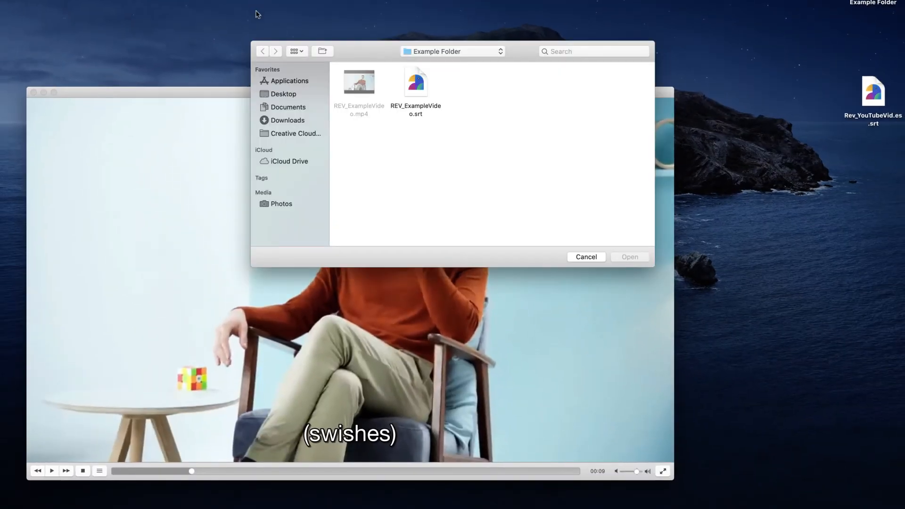
click(283, 94)
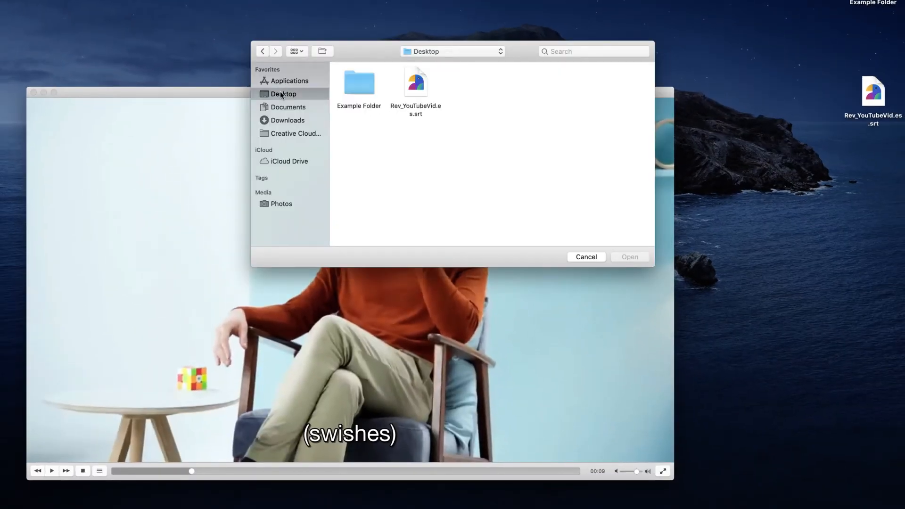
click(414, 83)
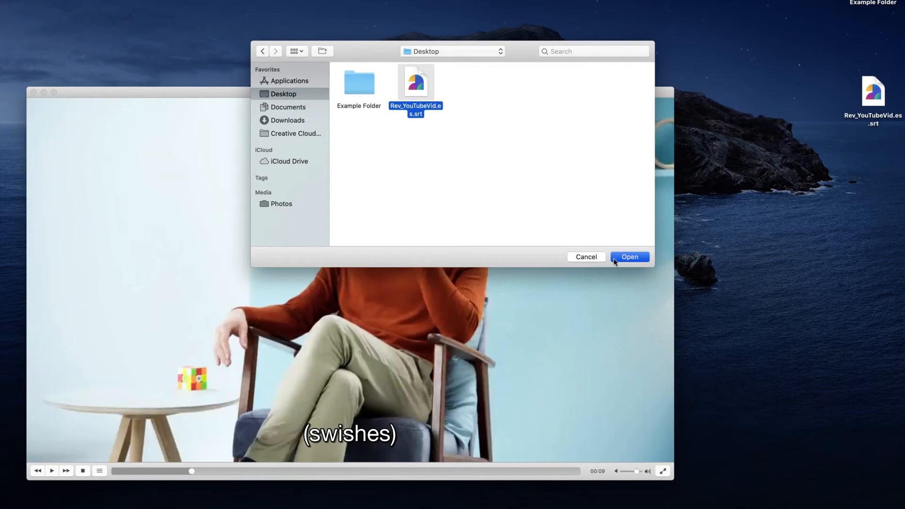
click(629, 256)
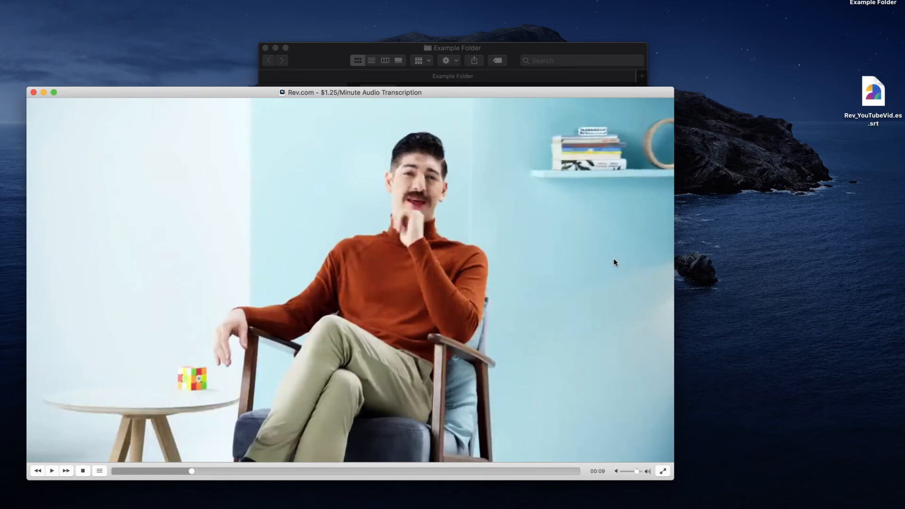
Step: Resume playback so the Spanish caption "¿Qué tan fácil es Rev?" shows on screen
click(203, 9)
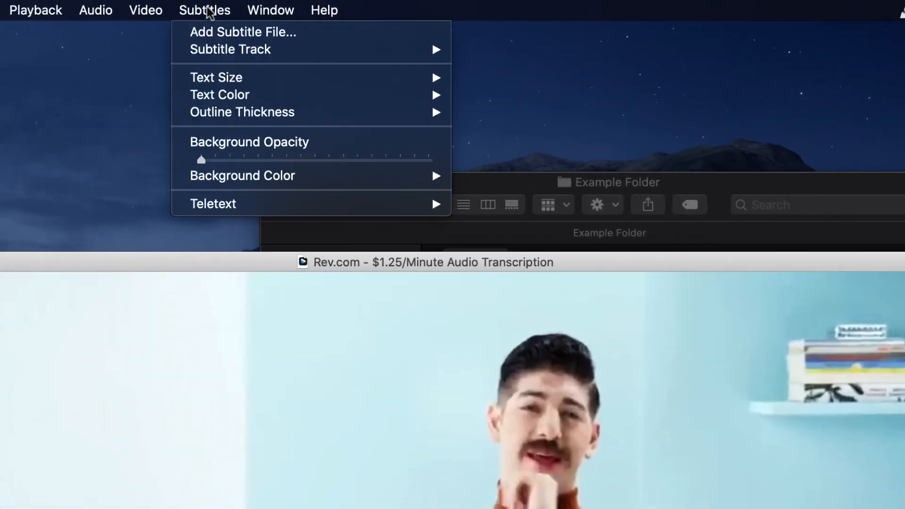
mouse_move(224, 55)
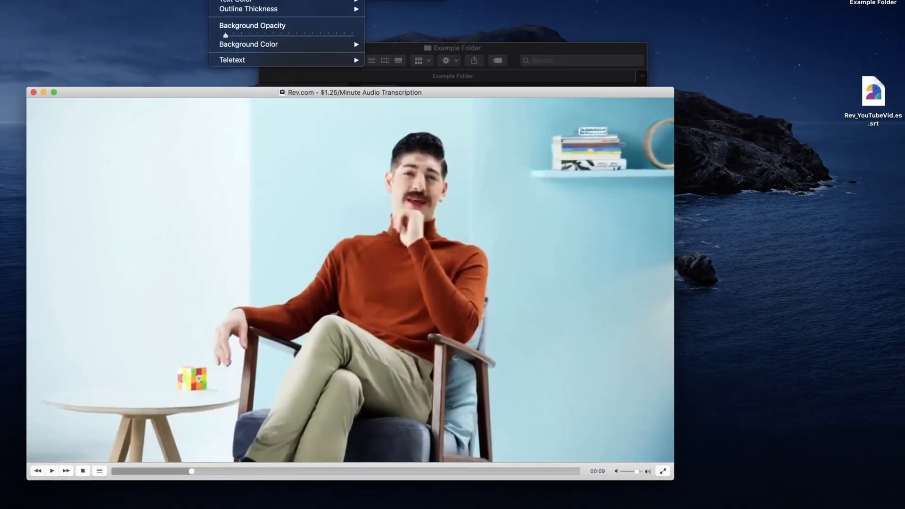
click(52, 471)
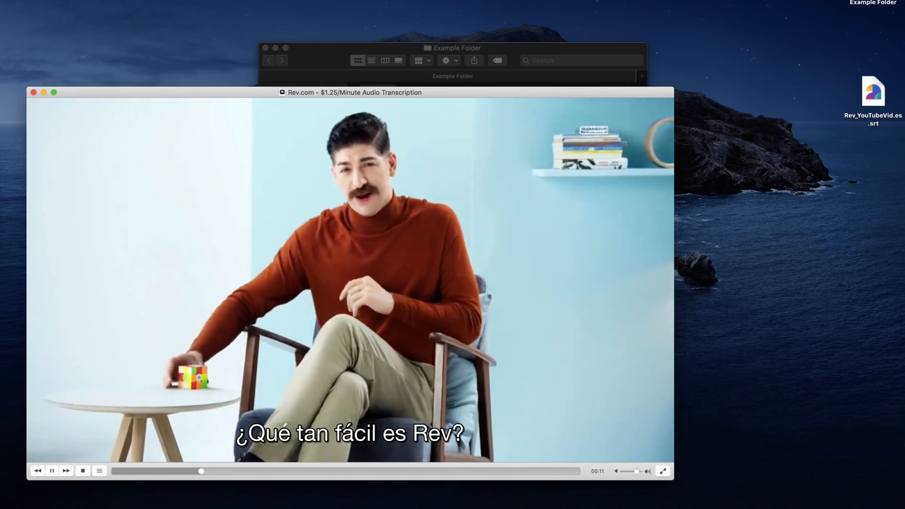